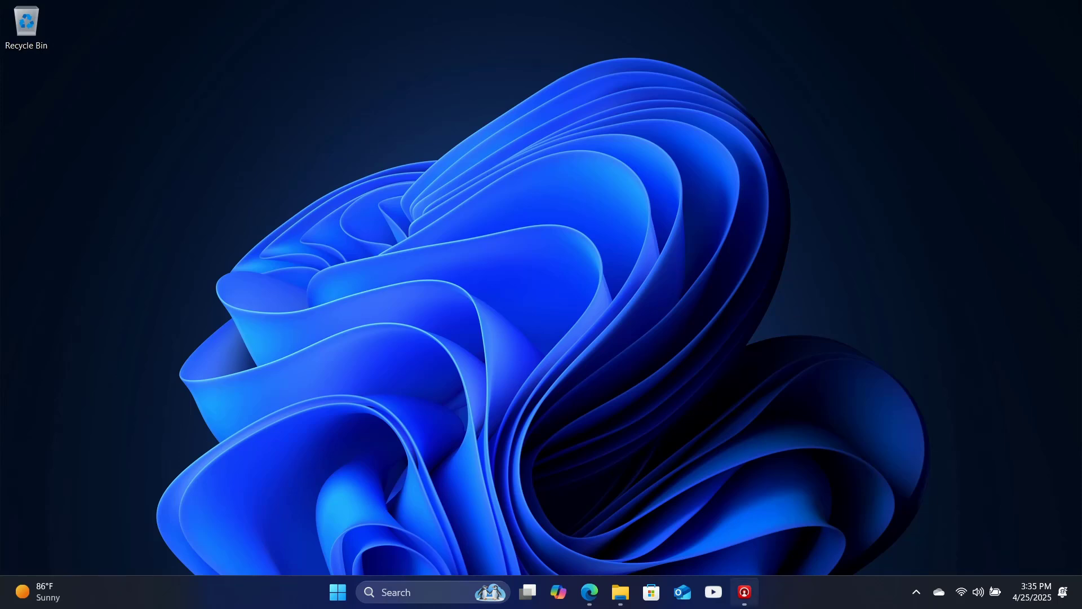
pyautogui.moveTo(61, 594)
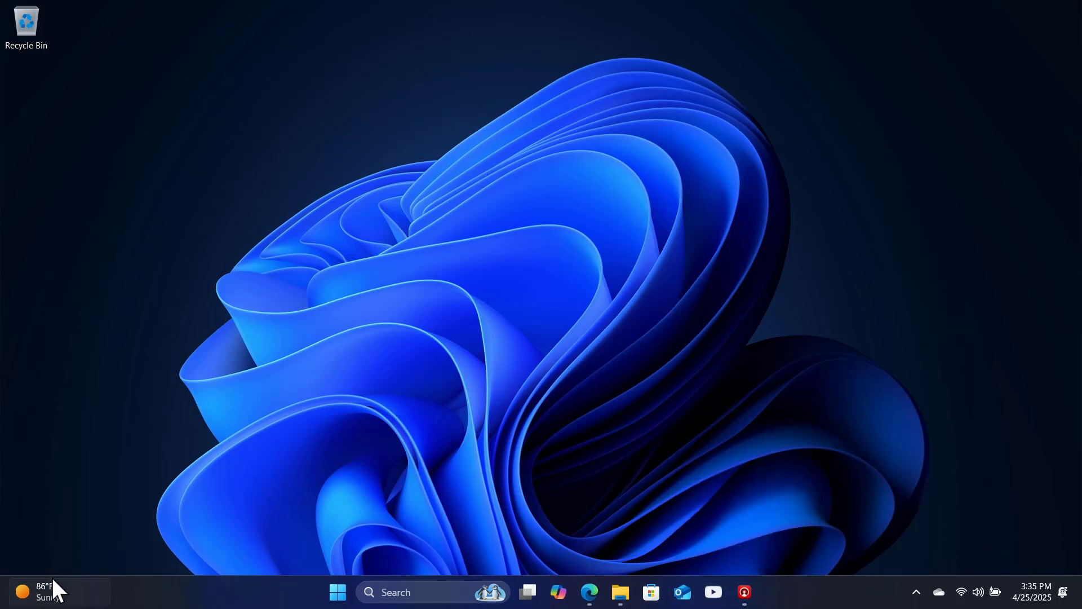
# - Launch Edge from the taskbar and maximize it on the Google homepage showing the news feed
pyautogui.click(34, 591)
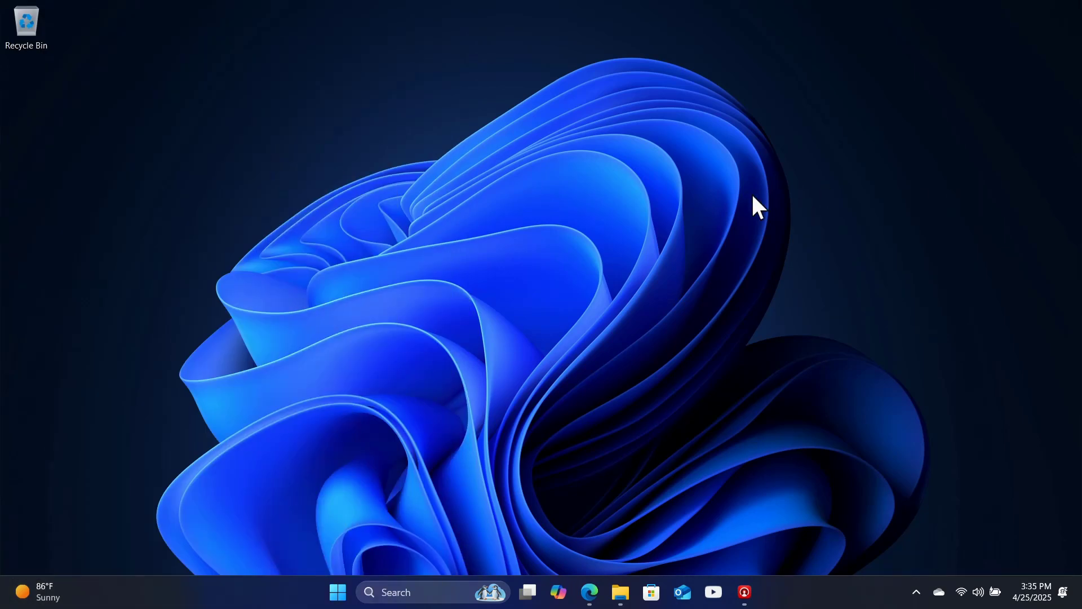
pyautogui.click(588, 591)
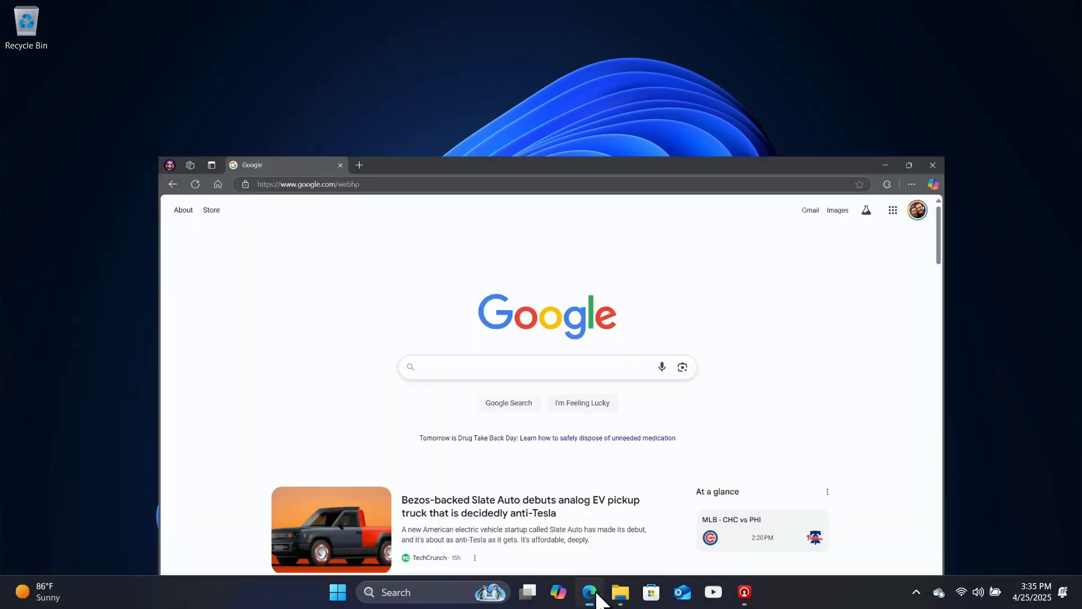
pyautogui.click(908, 165)
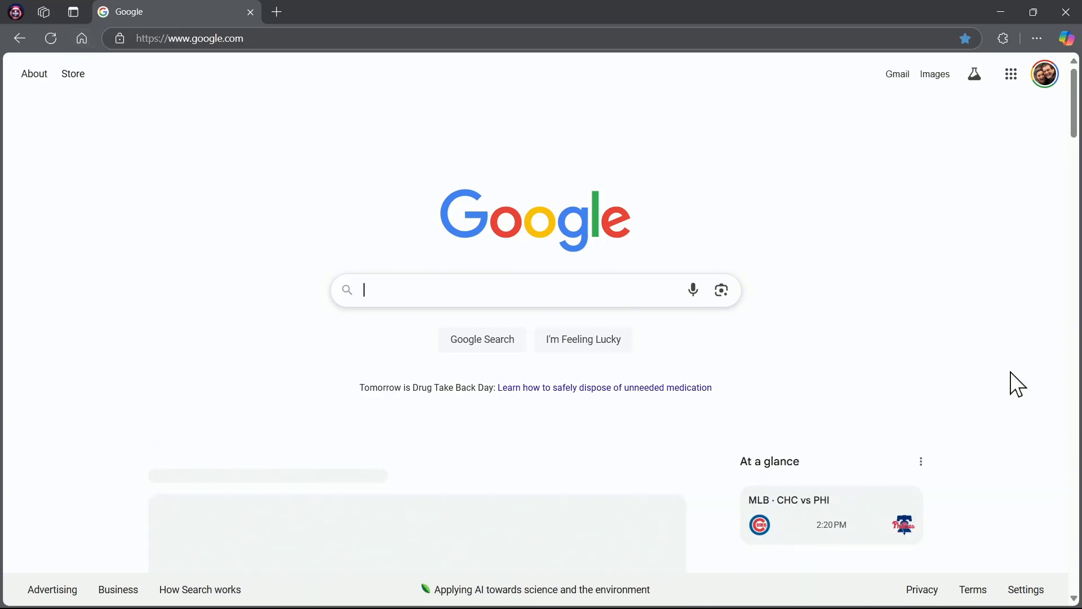
pyautogui.scroll(-3)
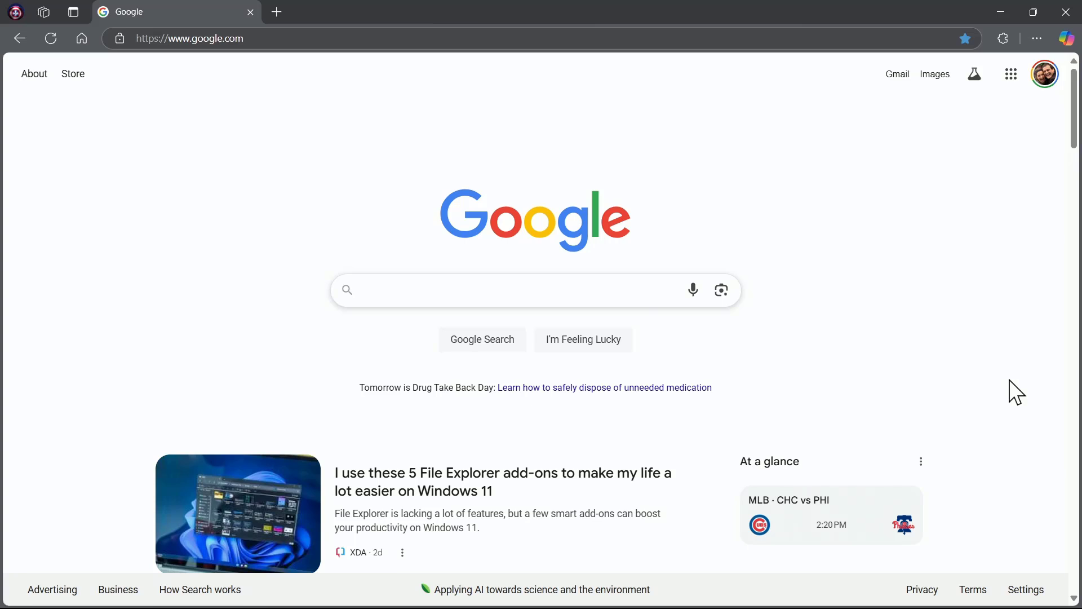
pyautogui.moveTo(882, 405)
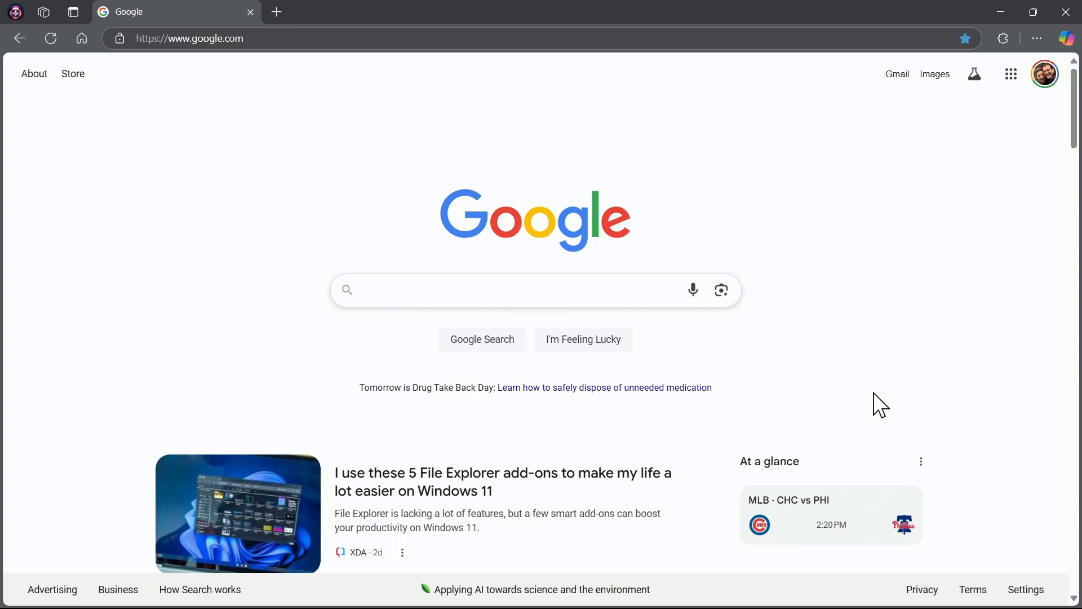
pyautogui.moveTo(986, 135)
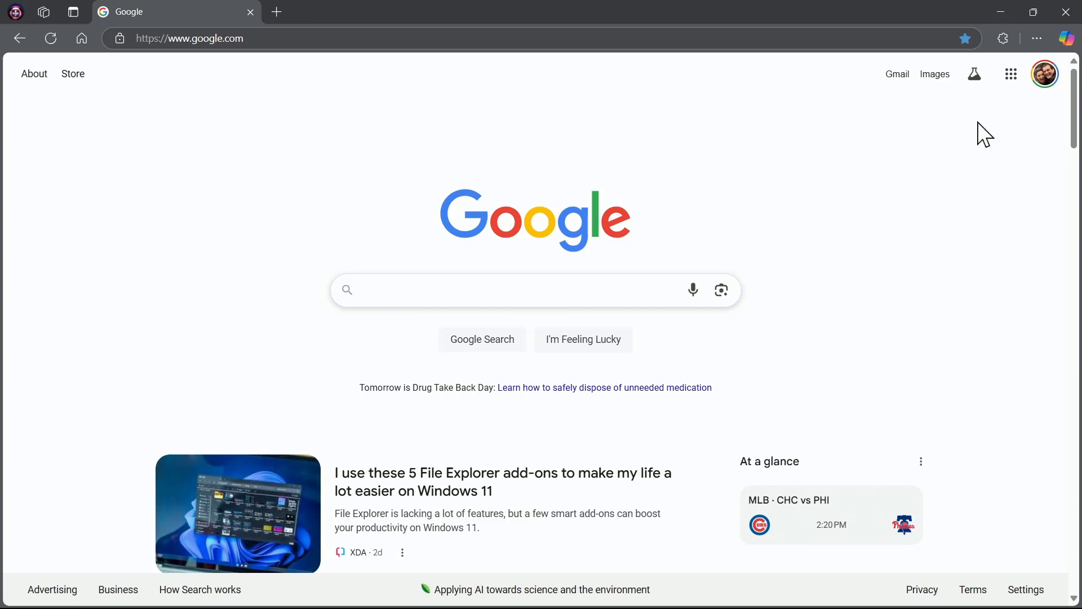
pyautogui.click(1036, 37)
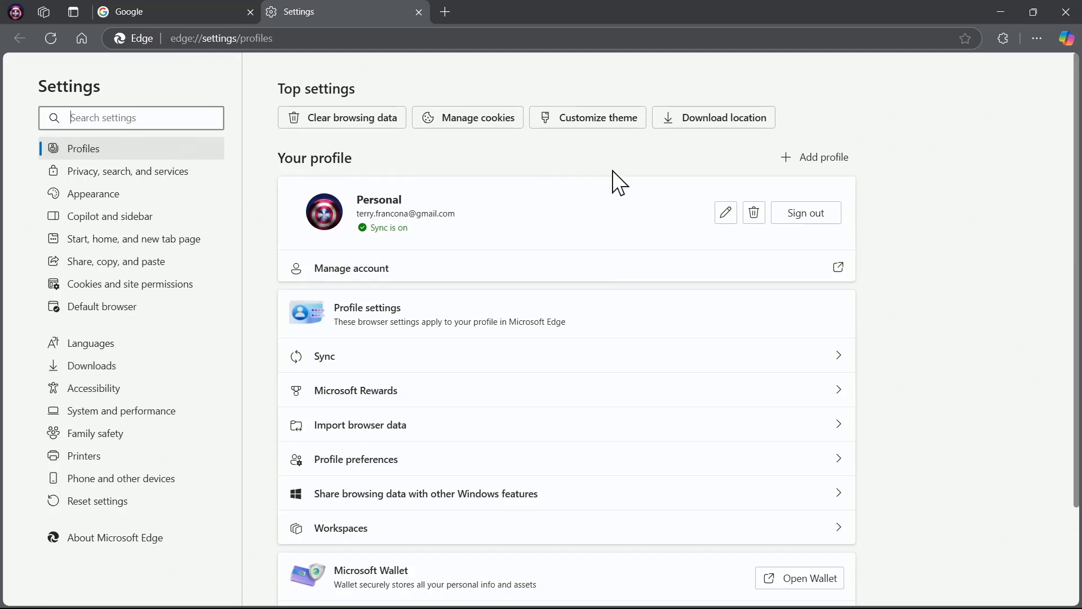
pyautogui.moveTo(352, 86)
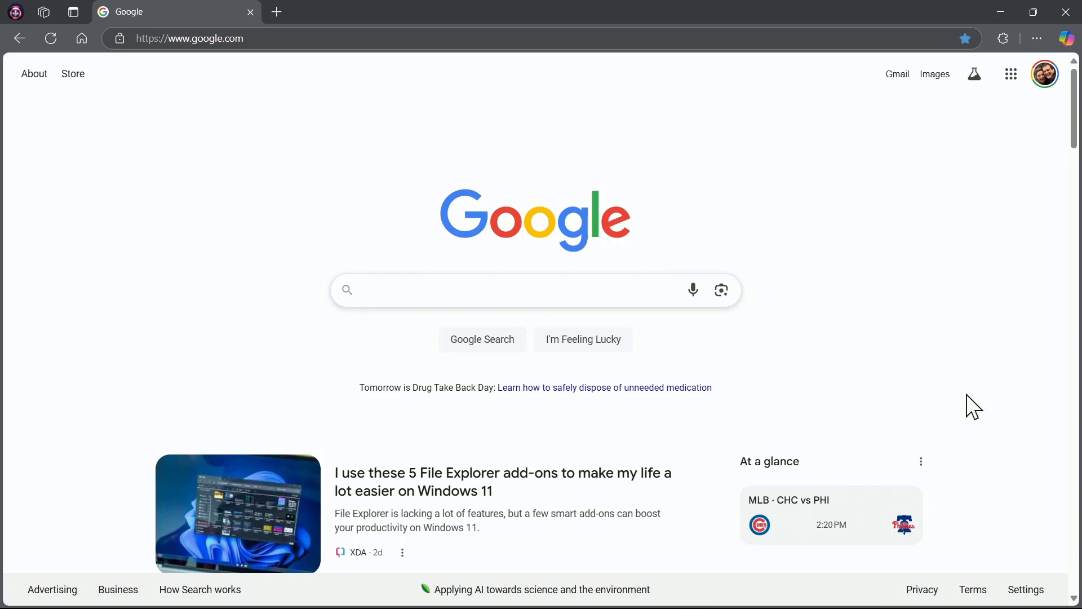
pyautogui.moveTo(940, 411)
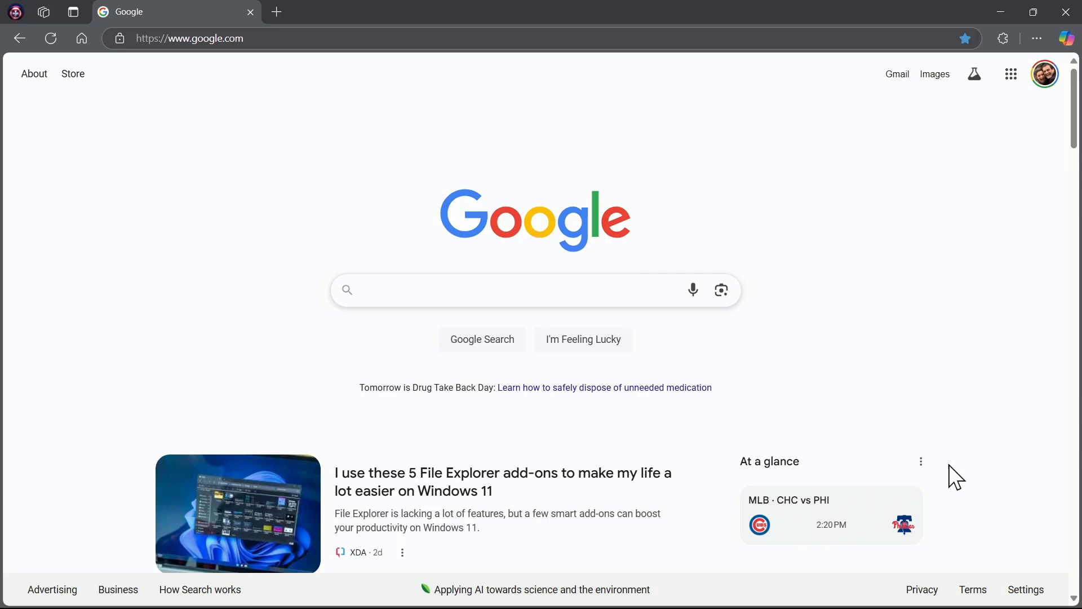
# - From the Google homepage footer Settings menu, go to the Search settings page
pyautogui.click(535, 289)
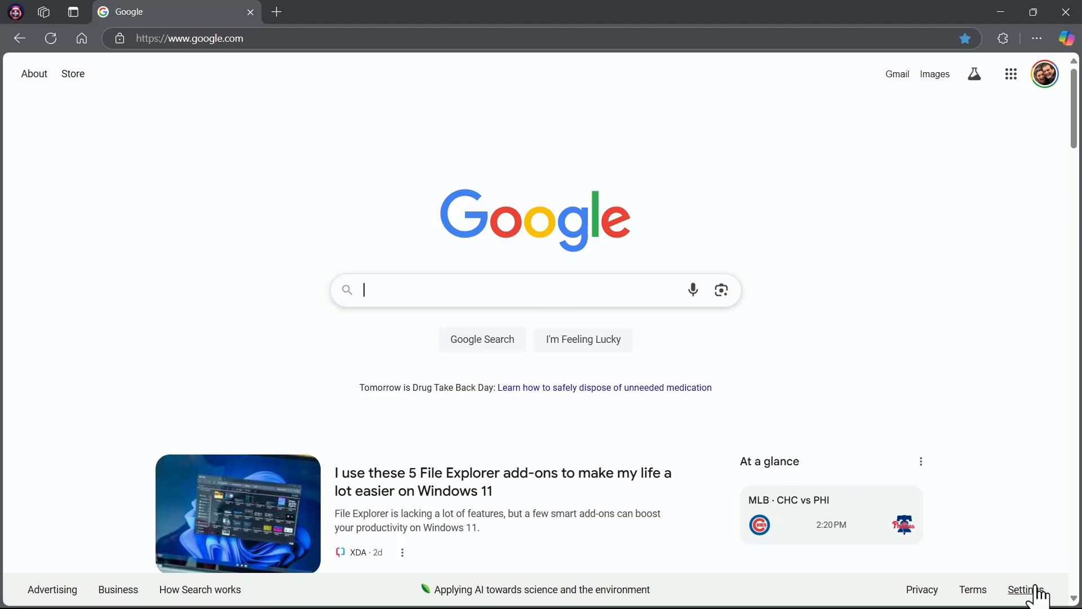
pyautogui.click(1024, 589)
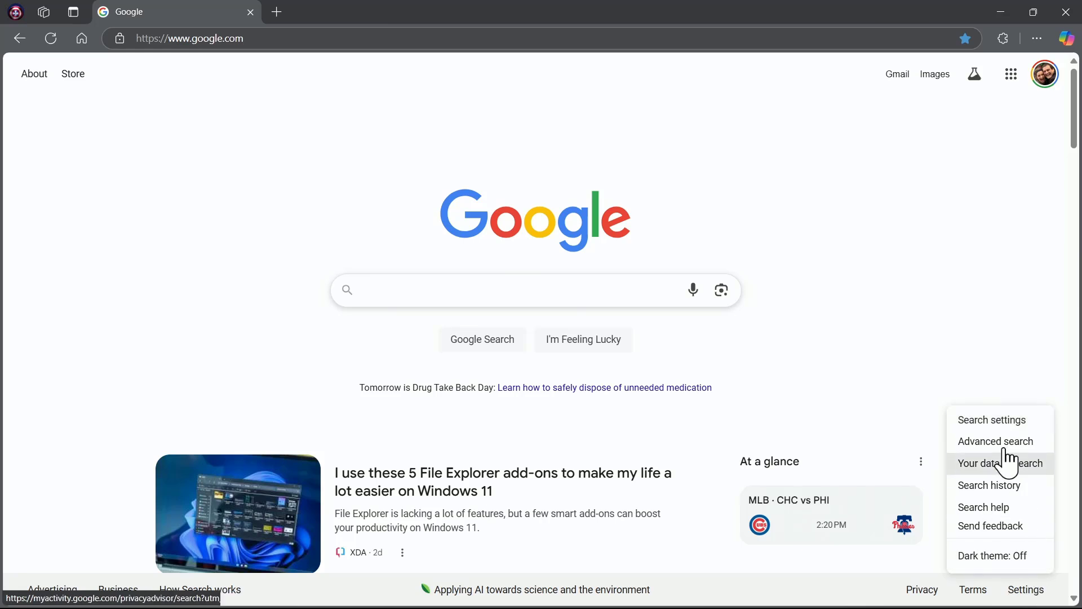
pyautogui.click(990, 419)
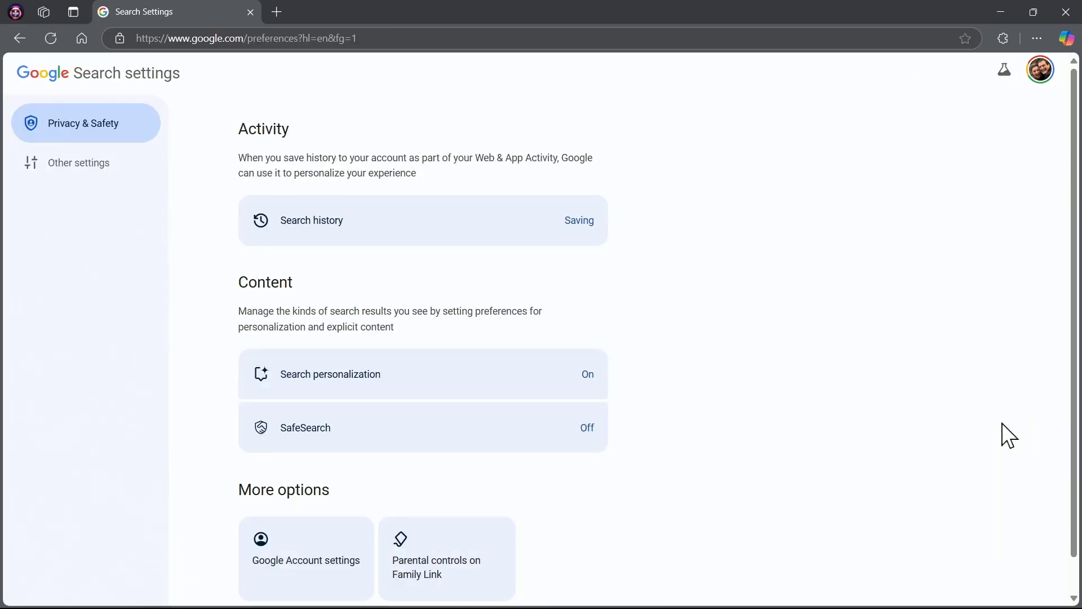
# - Under Other settings, switch off 'Show Discover on home page'
pyautogui.scroll(-3)
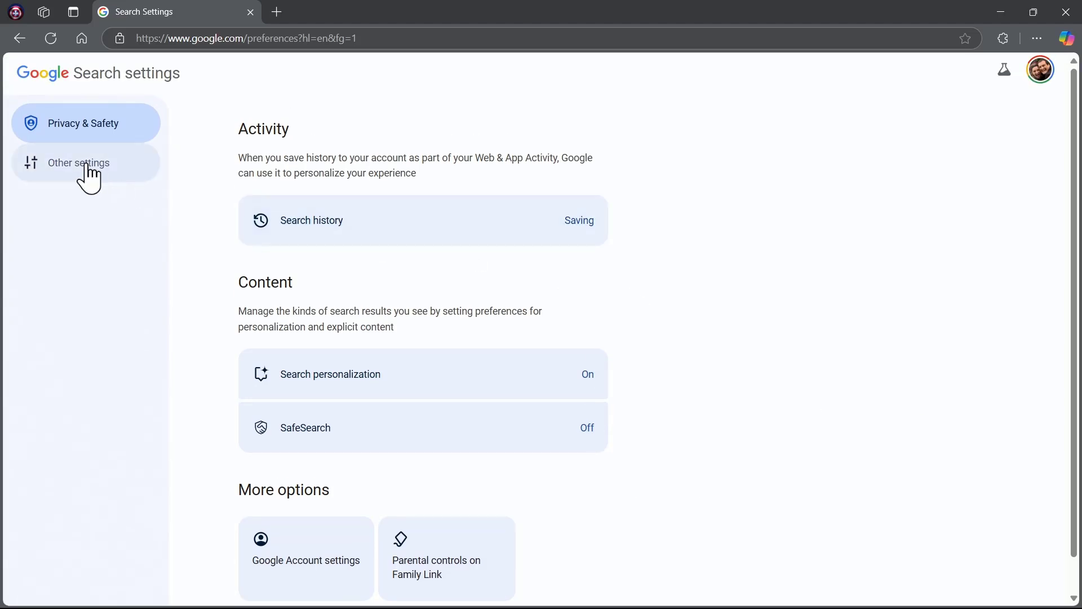
pyautogui.click(76, 160)
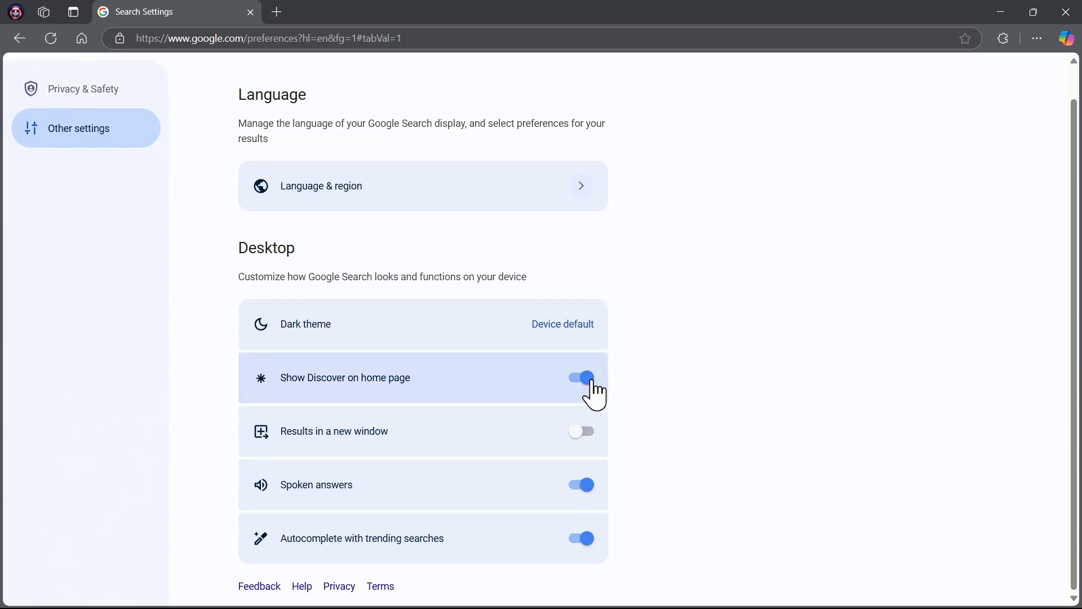
pyautogui.click(580, 377)
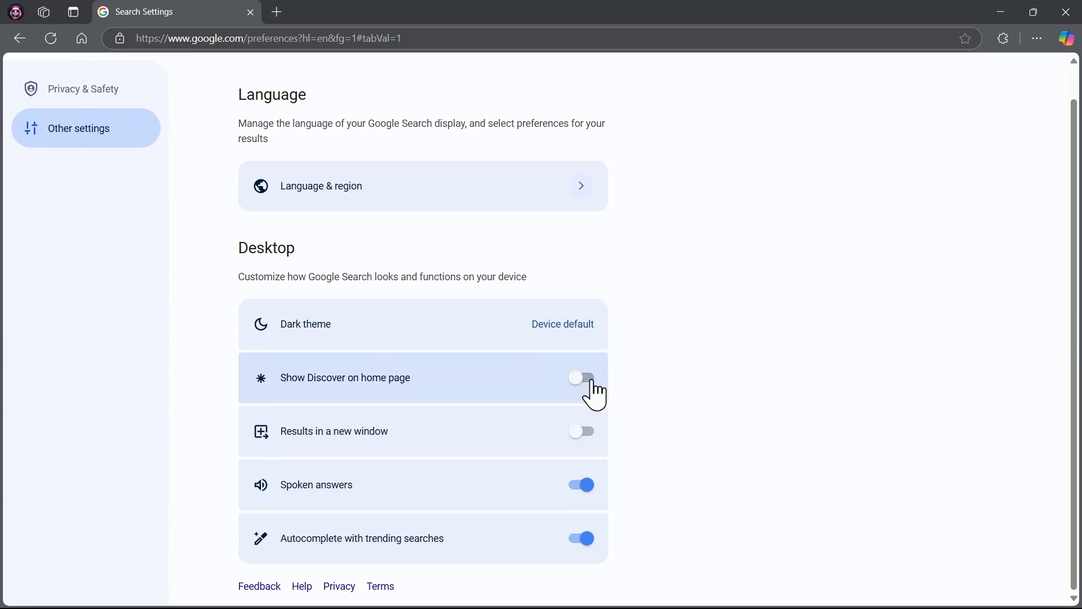